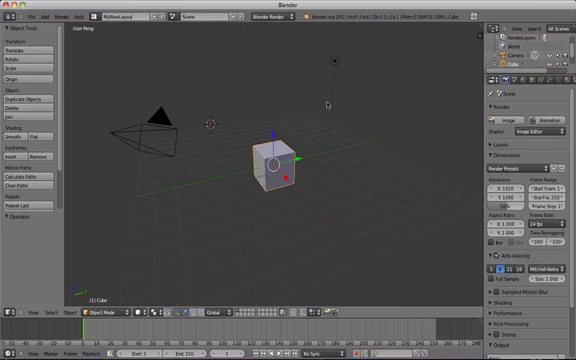
mouse_move(326, 104)
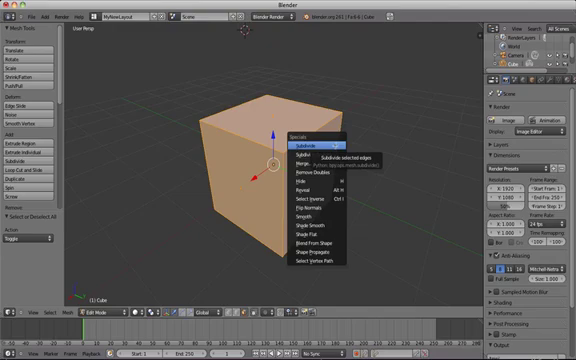
Subdivide all faces of the cube into a grid of smaller faces
click(316, 136)
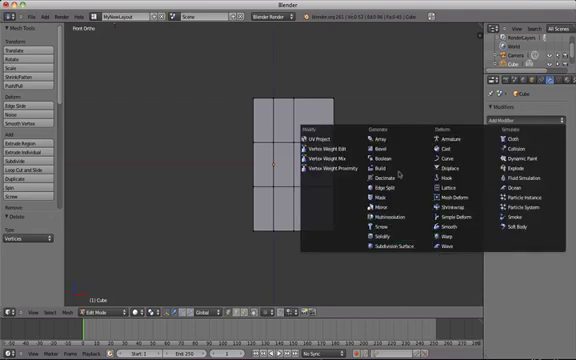
mouse_move(376, 206)
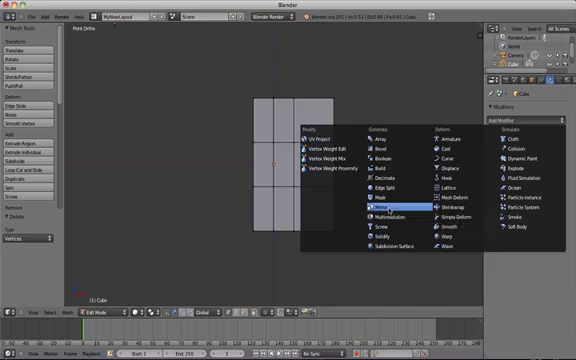
Add a Mirror modifier so the half-cube's missing side is generated back
click(364, 208)
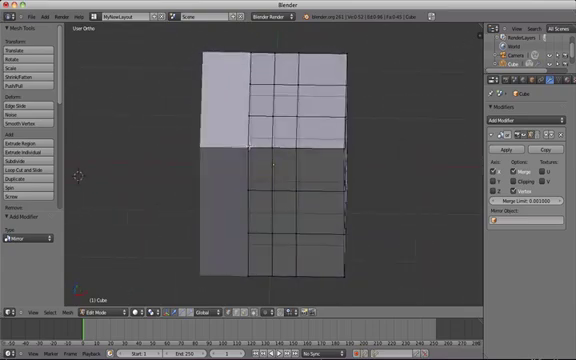
Leave Edit Mode so the mirrored cube shows as one solid block
key(Tab)
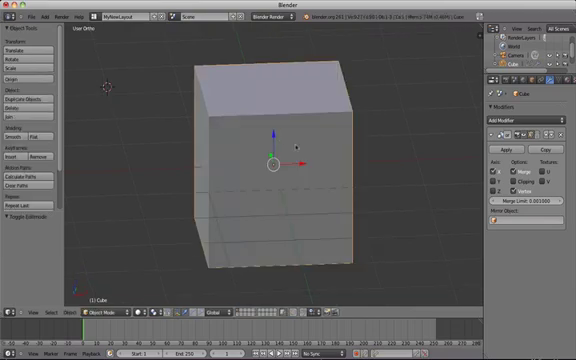